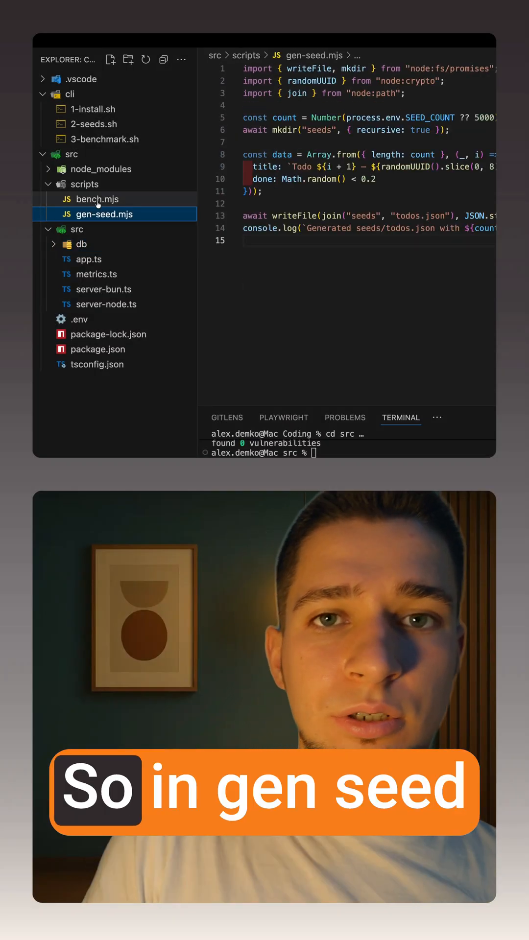
pyautogui.moveTo(108, 214)
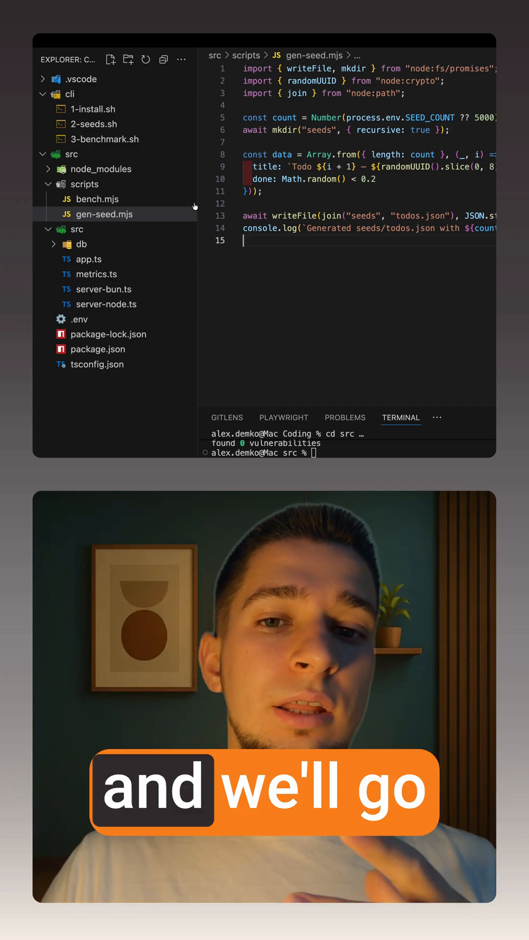
# Open scripts/bench.mjs and review its autocannon GET/POST load test and sequential Node and Bun runs.
pyautogui.click(100, 199)
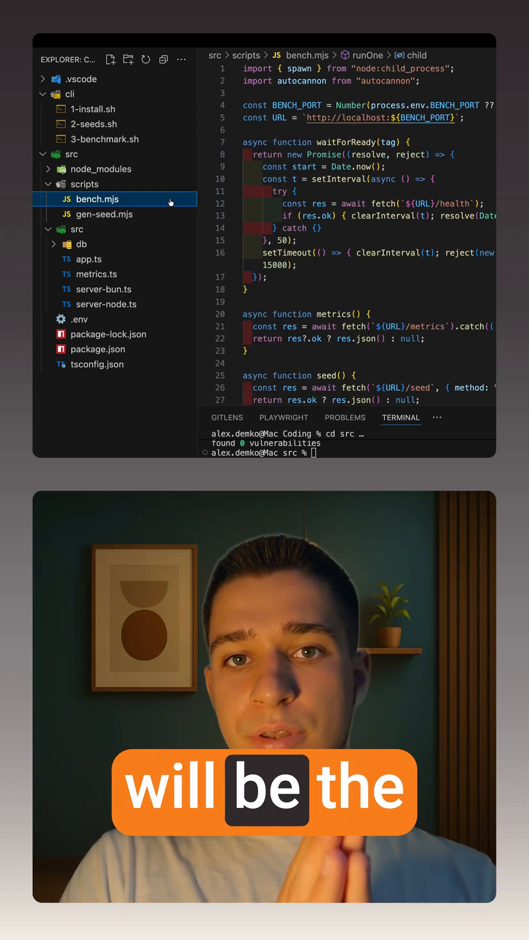
pyautogui.scroll(-3)
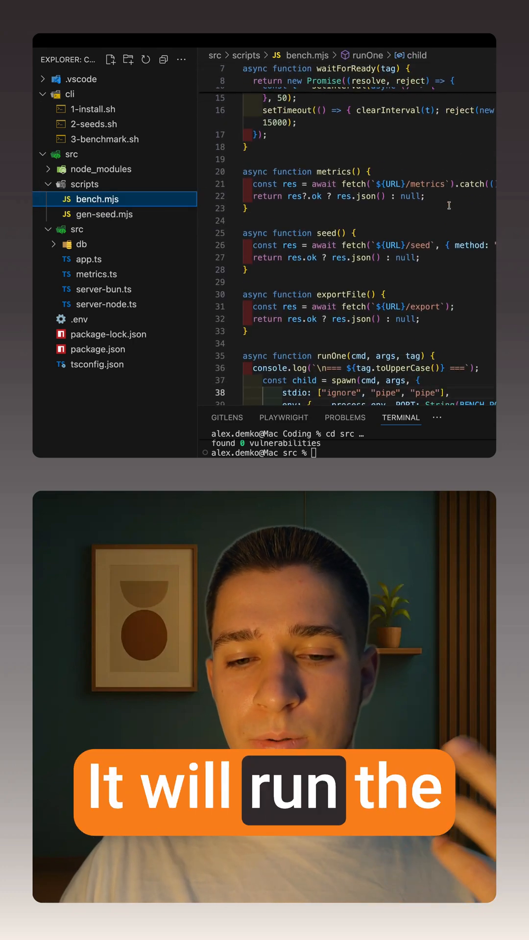
pyautogui.scroll(-3)
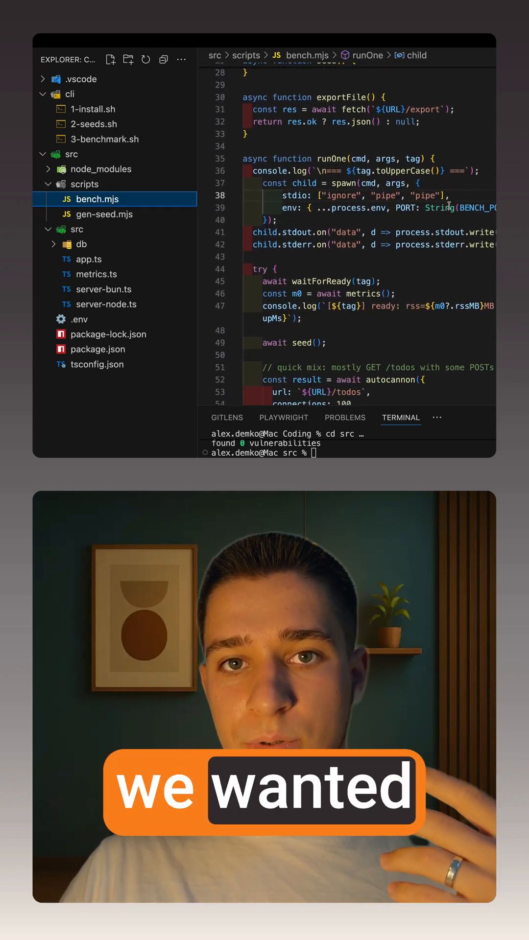
pyautogui.scroll(-3)
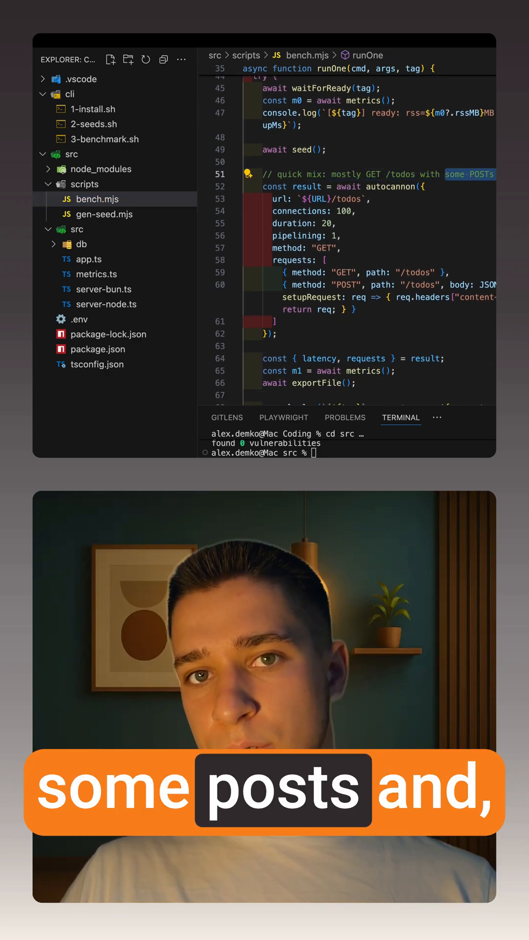
pyautogui.scroll(-3)
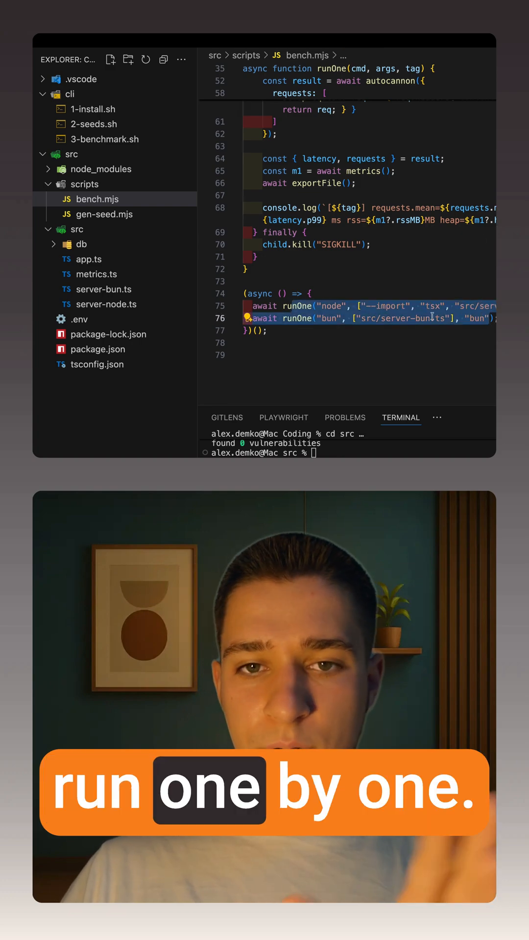
pyautogui.scroll(3)
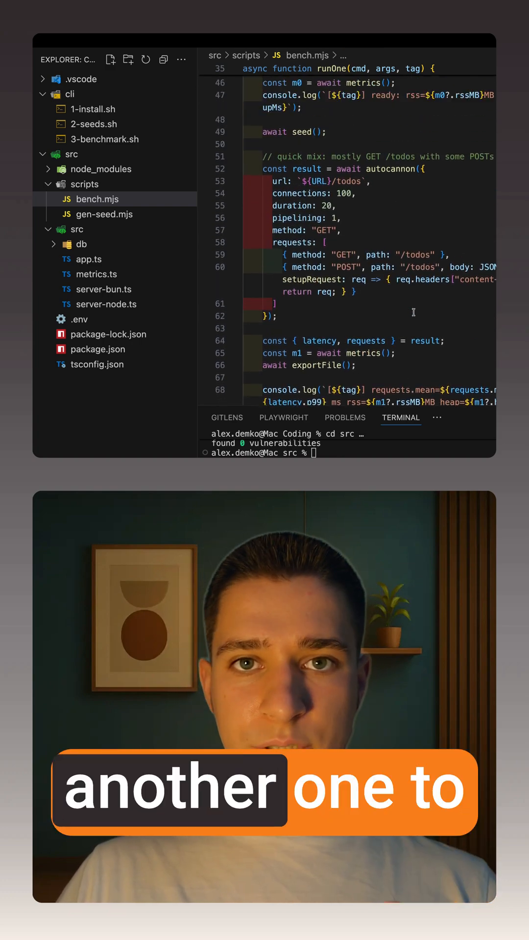
pyautogui.scroll(3)
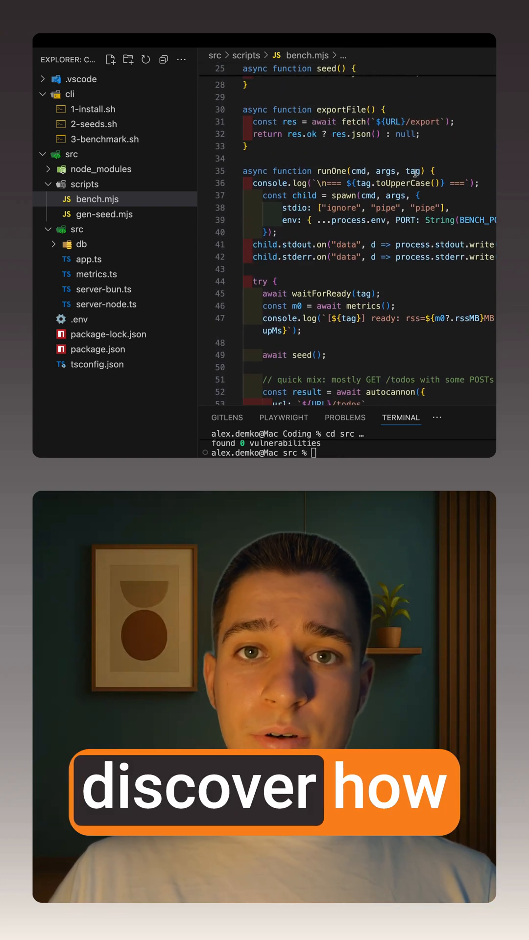
pyautogui.scroll(3)
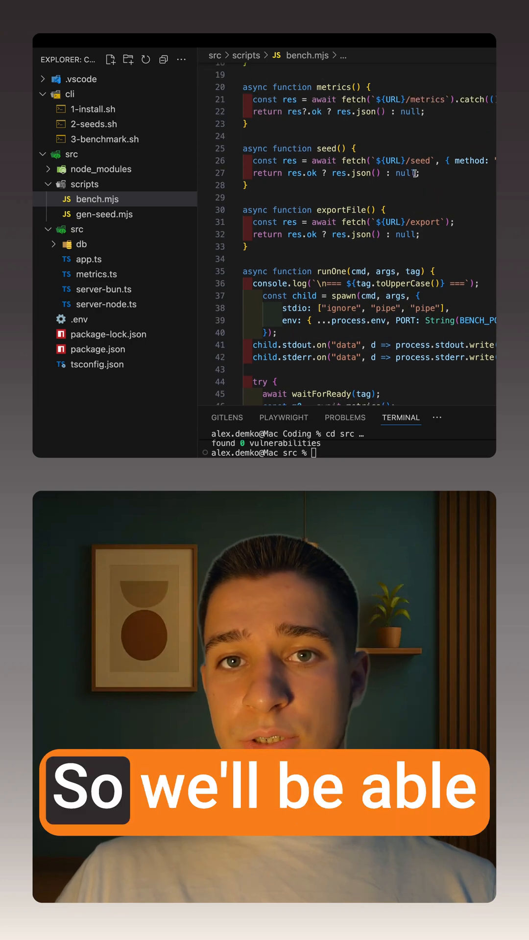
pyautogui.scroll(3)
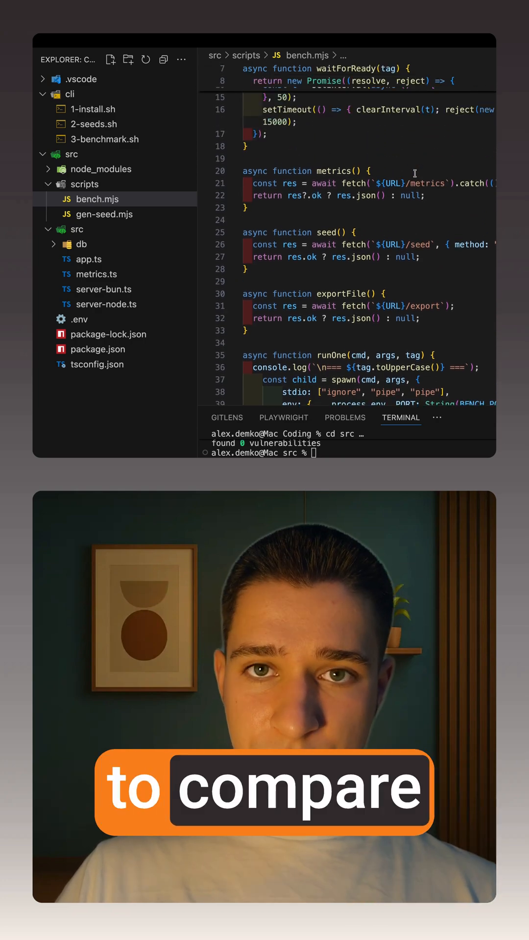
pyautogui.scroll(3)
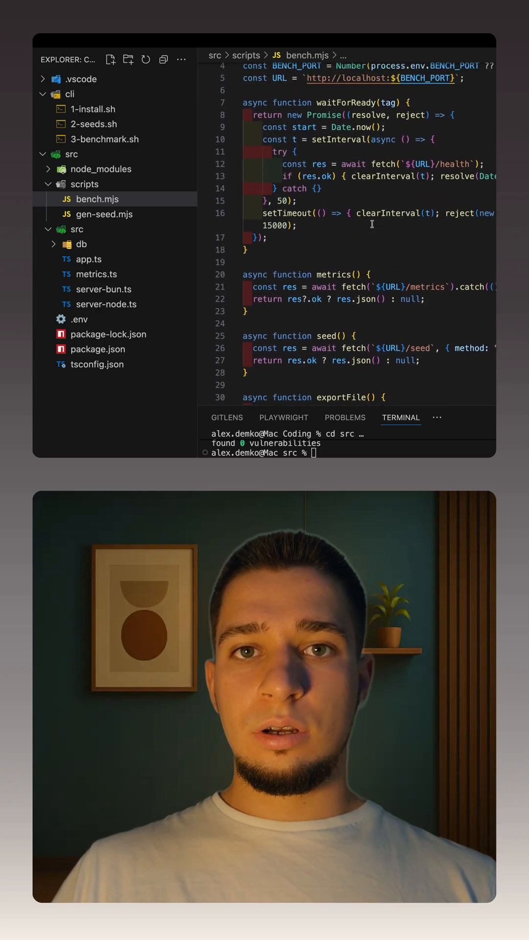
pyautogui.scroll(3)
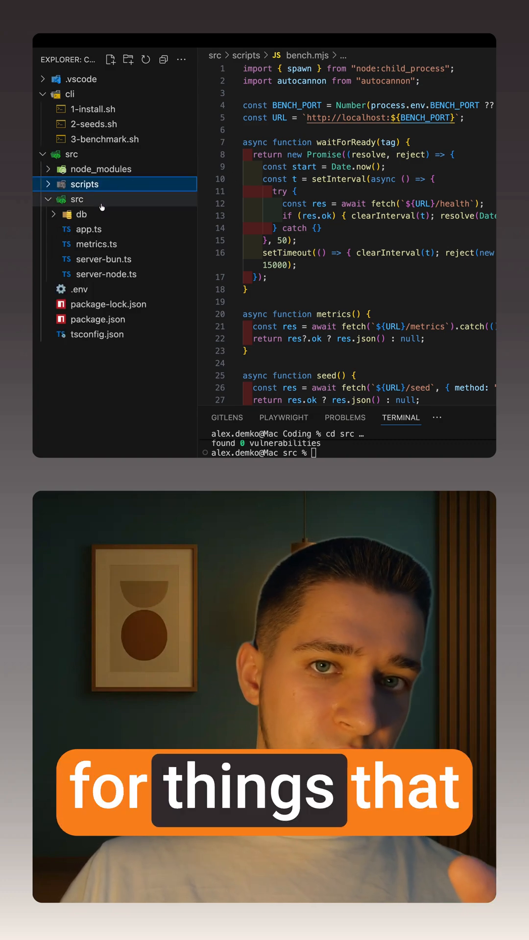
# Open cli/2-seeds.sh, check the generated seeds folder, then open cli/3-benchmark.sh.
pyautogui.click(96, 124)
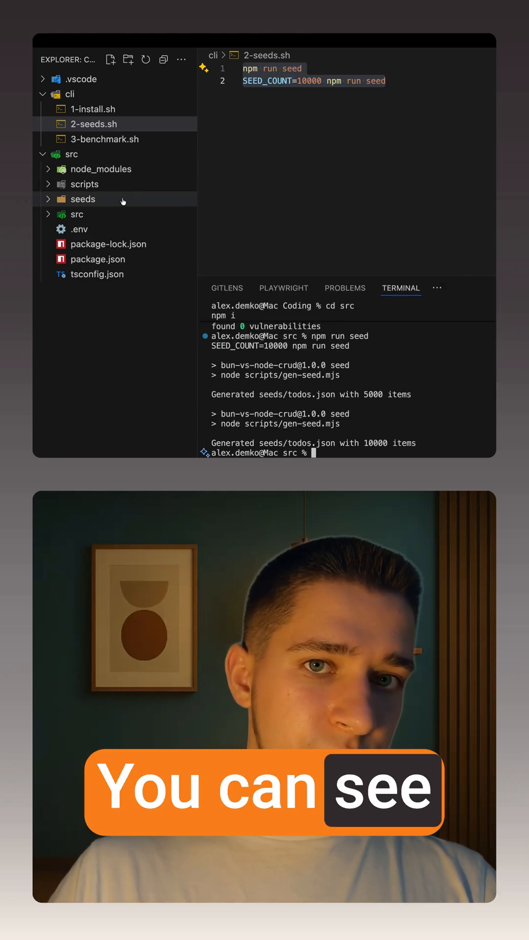
pyautogui.click(83, 198)
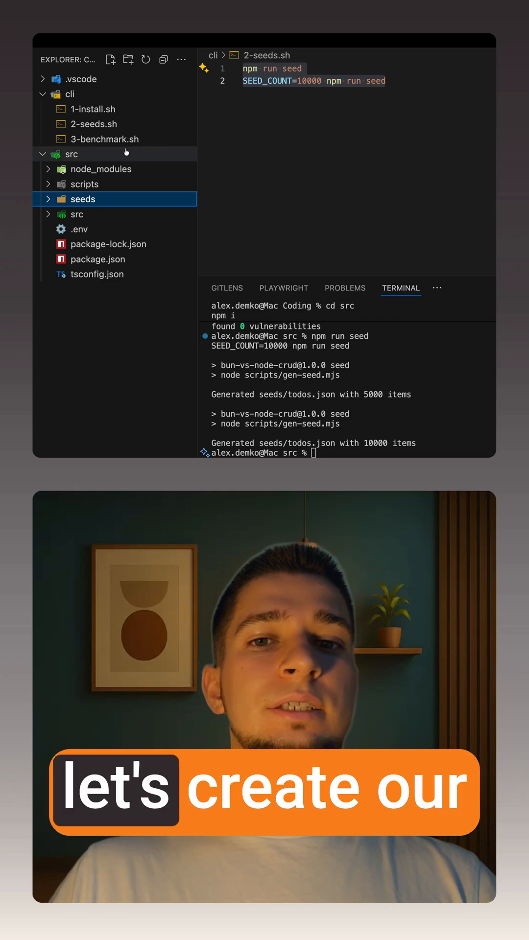
pyautogui.click(104, 139)
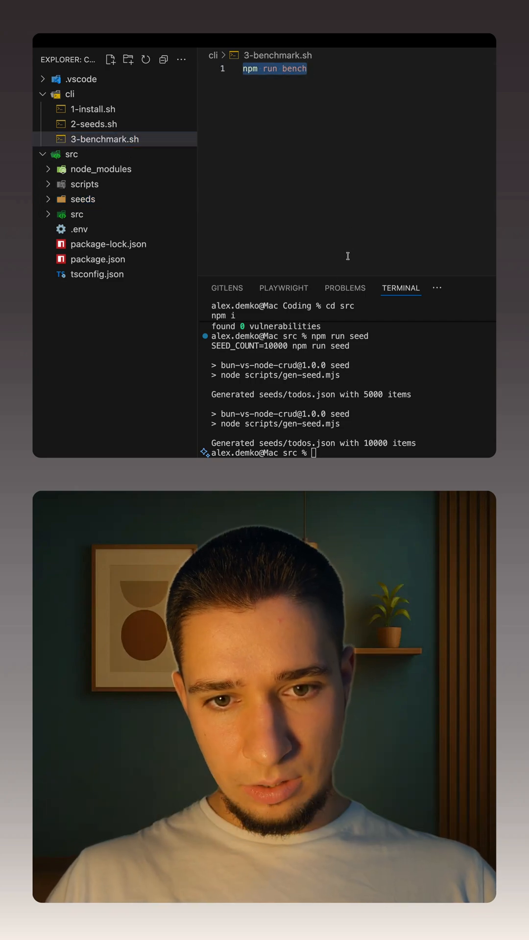